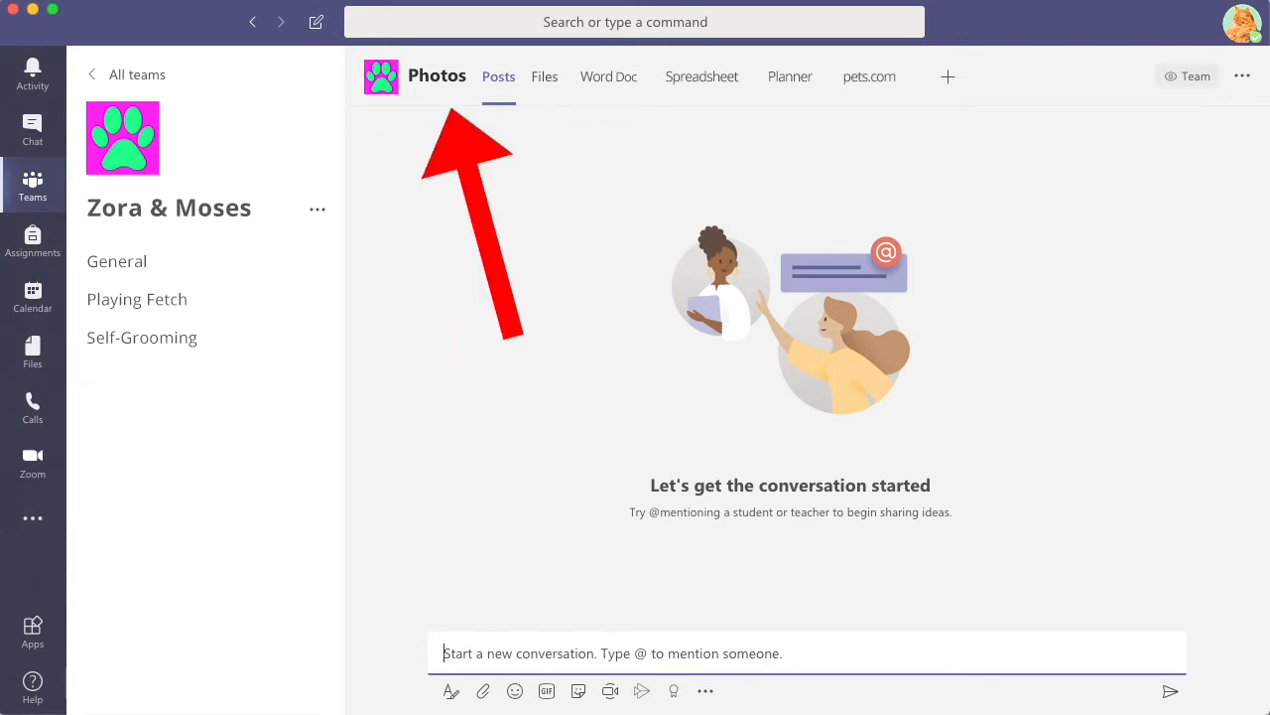
# Tour the Activity feed, the Chat with Zora, and the Teams list from the app bar.
pyautogui.click(318, 208)
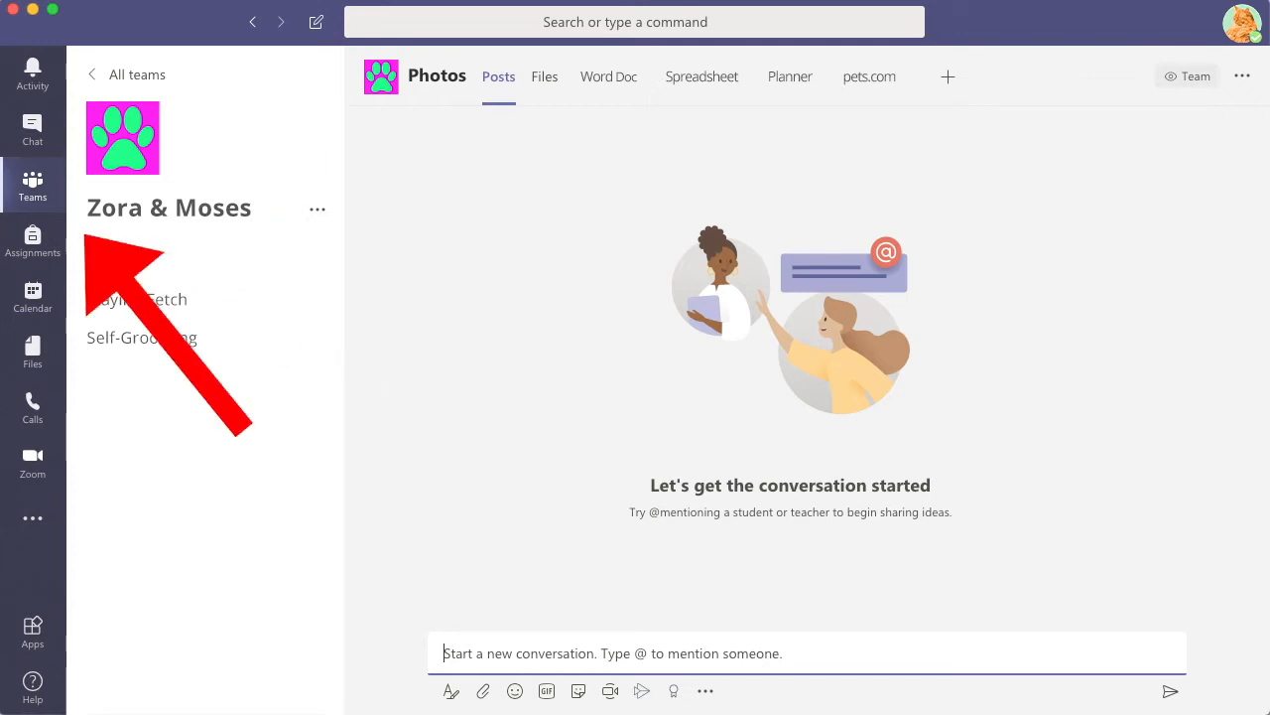
pyautogui.click(32, 75)
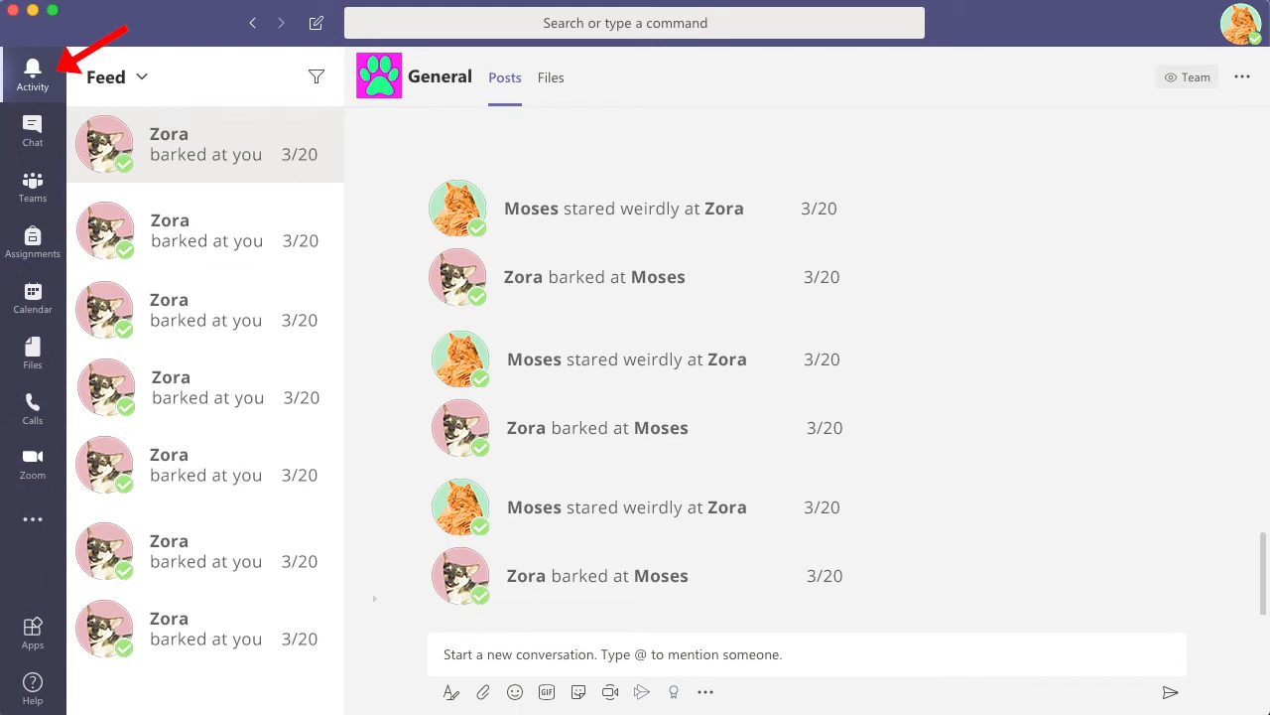
pyautogui.click(32, 129)
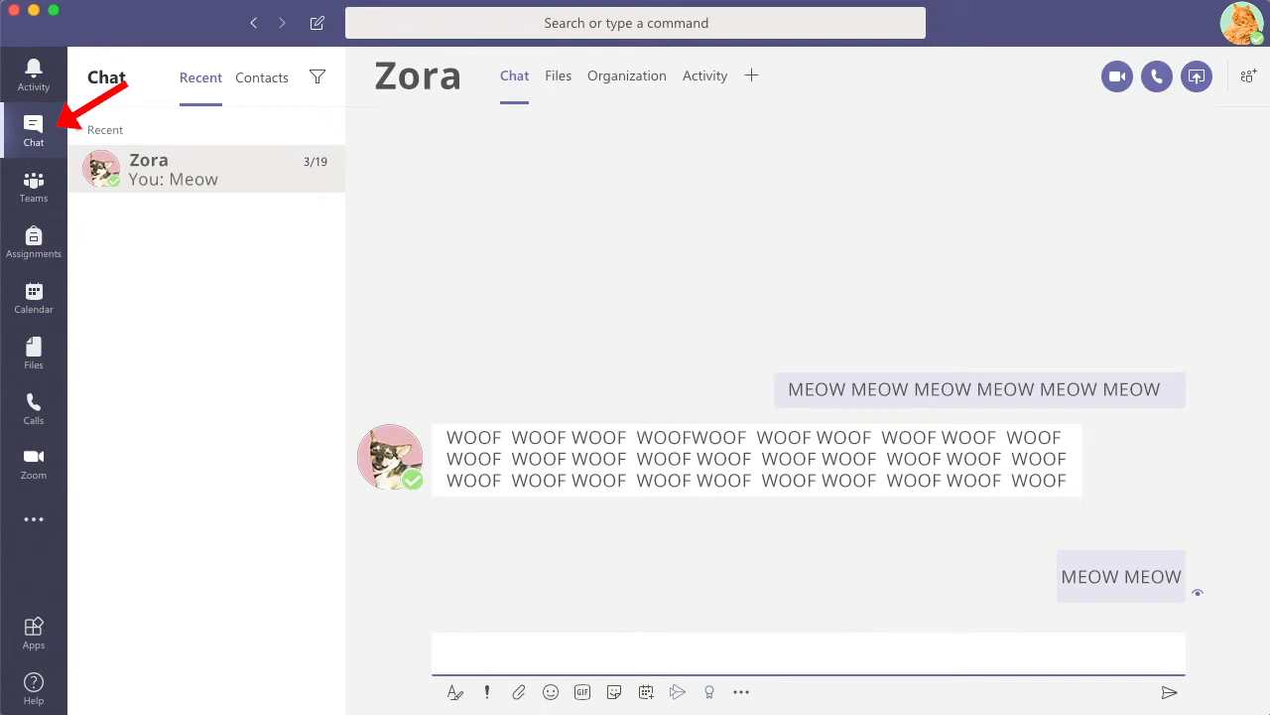
pyautogui.click(32, 183)
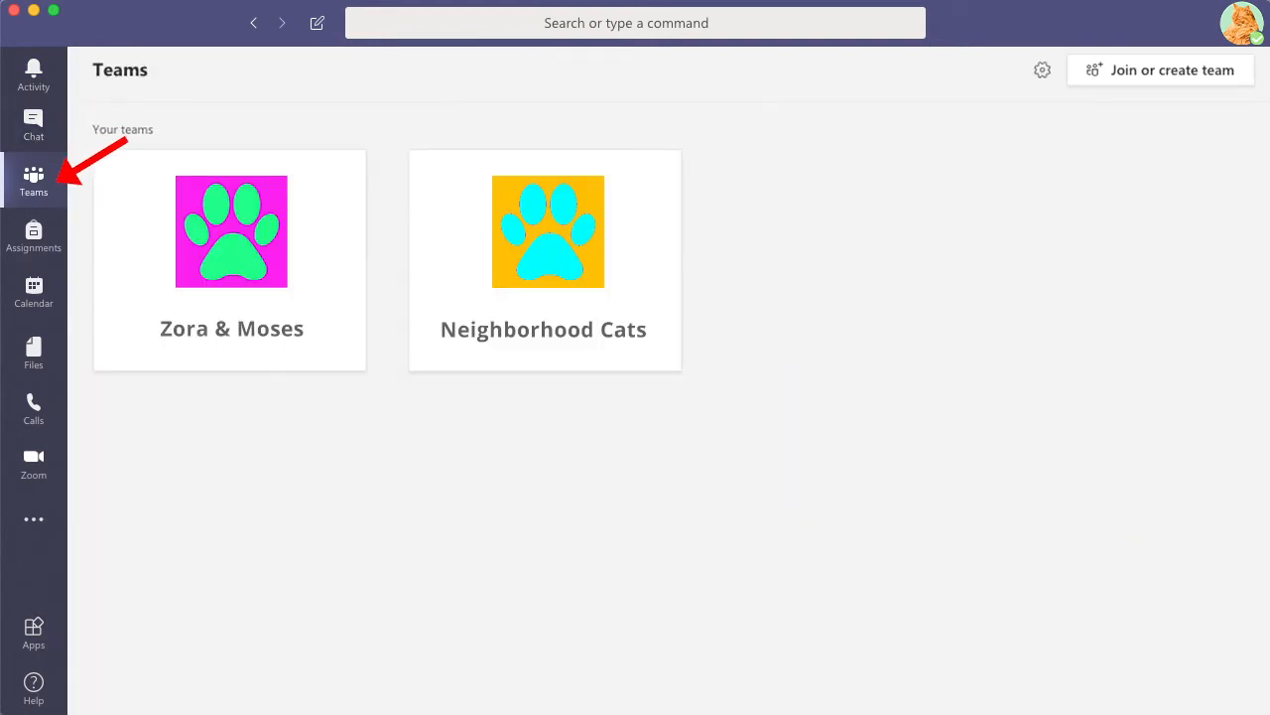
# View the Assignments list, then the March 2020 work-week calendar with cat-themed events.
pyautogui.click(32, 239)
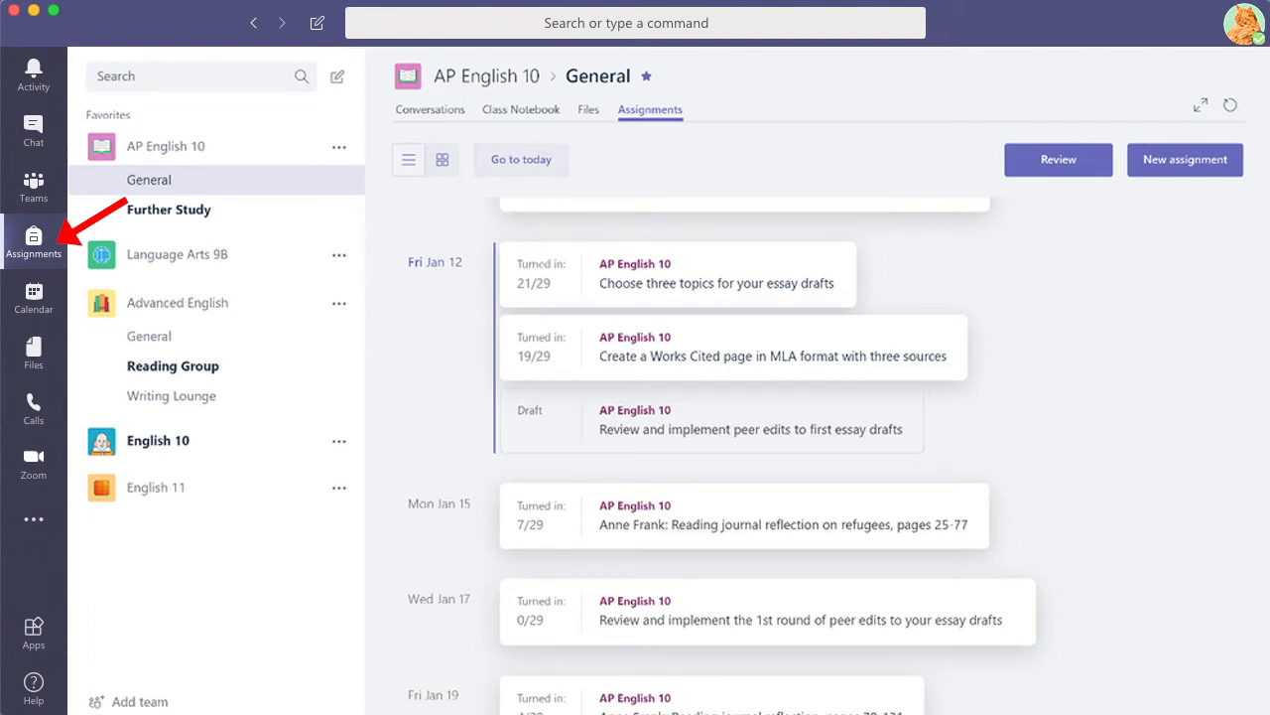
pyautogui.click(31, 294)
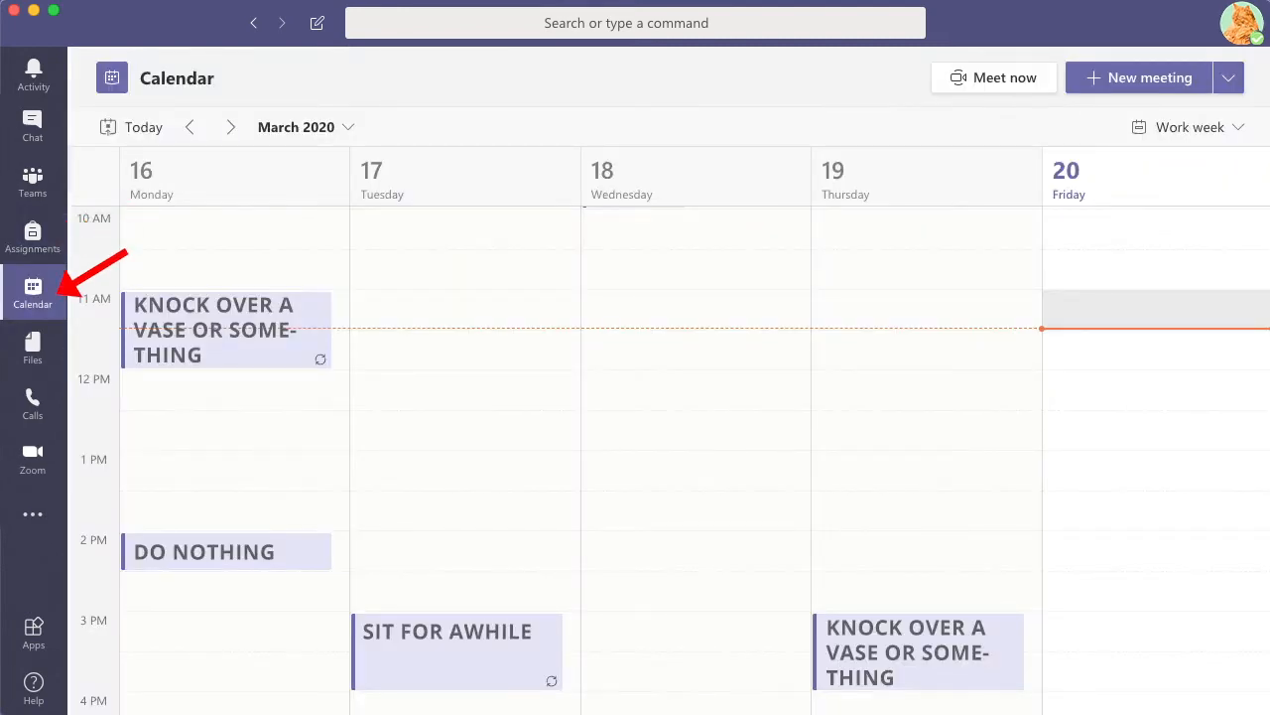
pyautogui.click(32, 460)
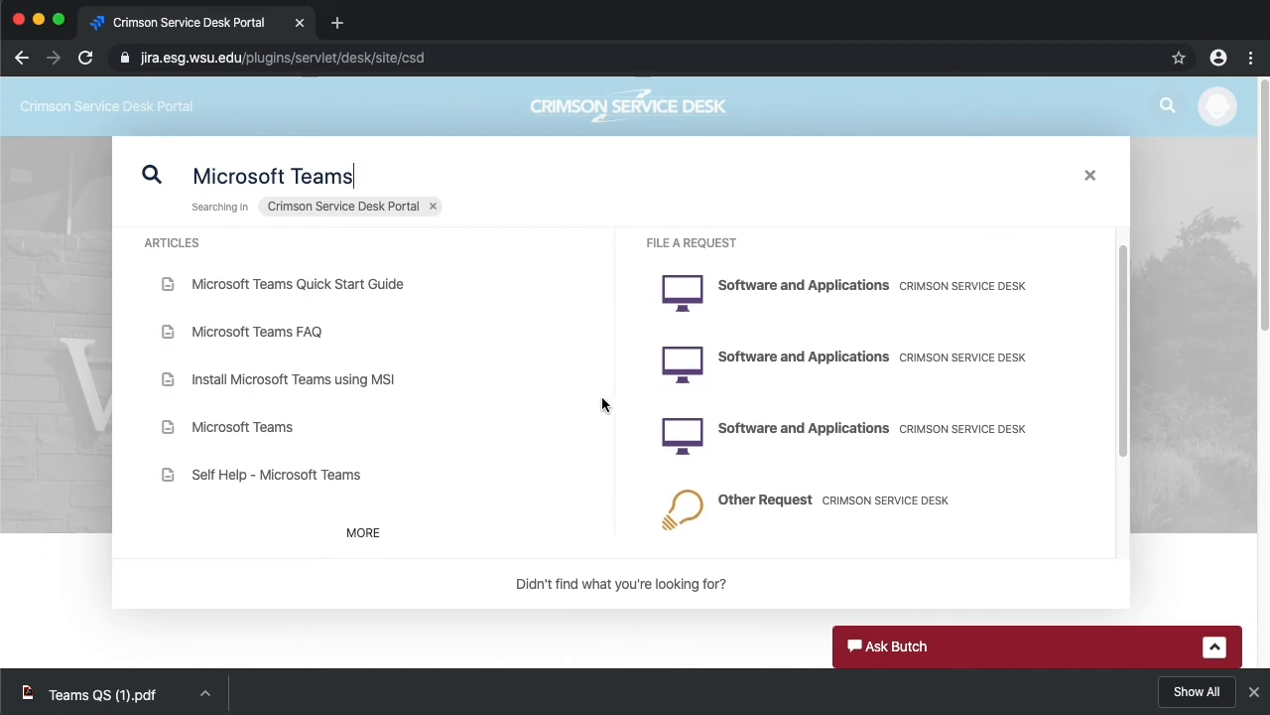
# Scroll the Microsoft Teams search results to the Tier 1, Tier 2, Implementation and Services articles.
pyautogui.scroll(-3)
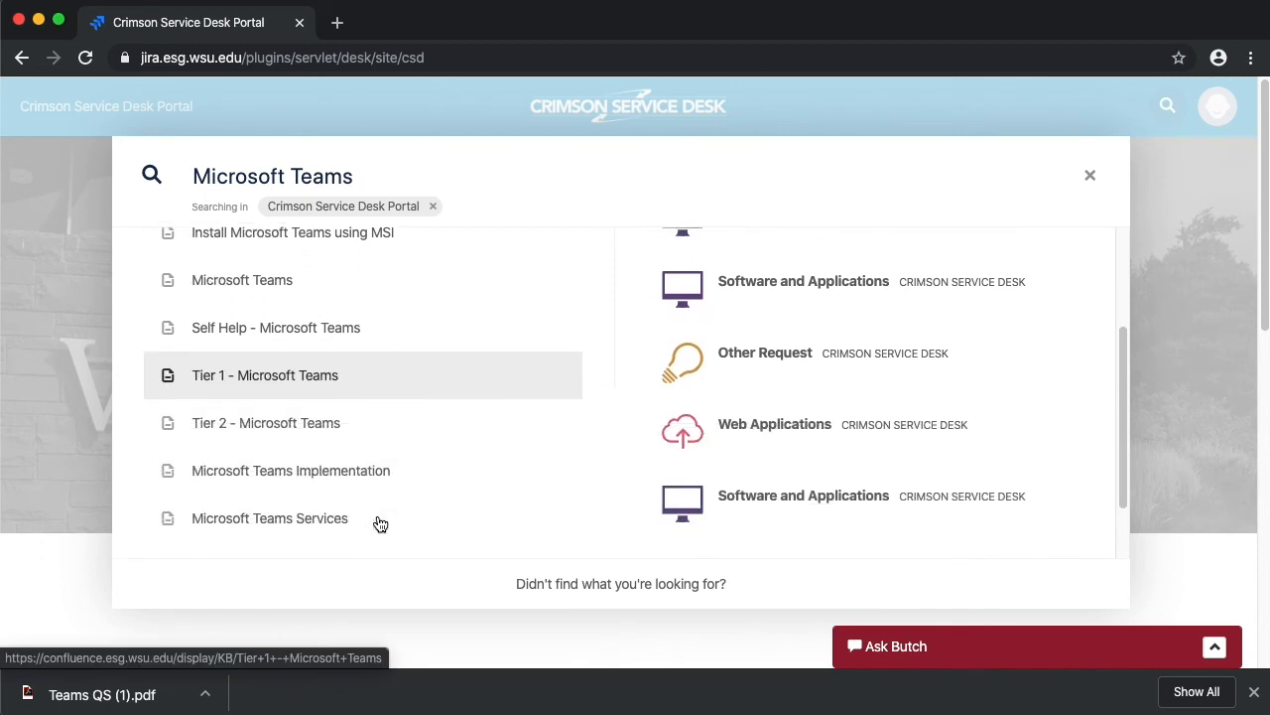